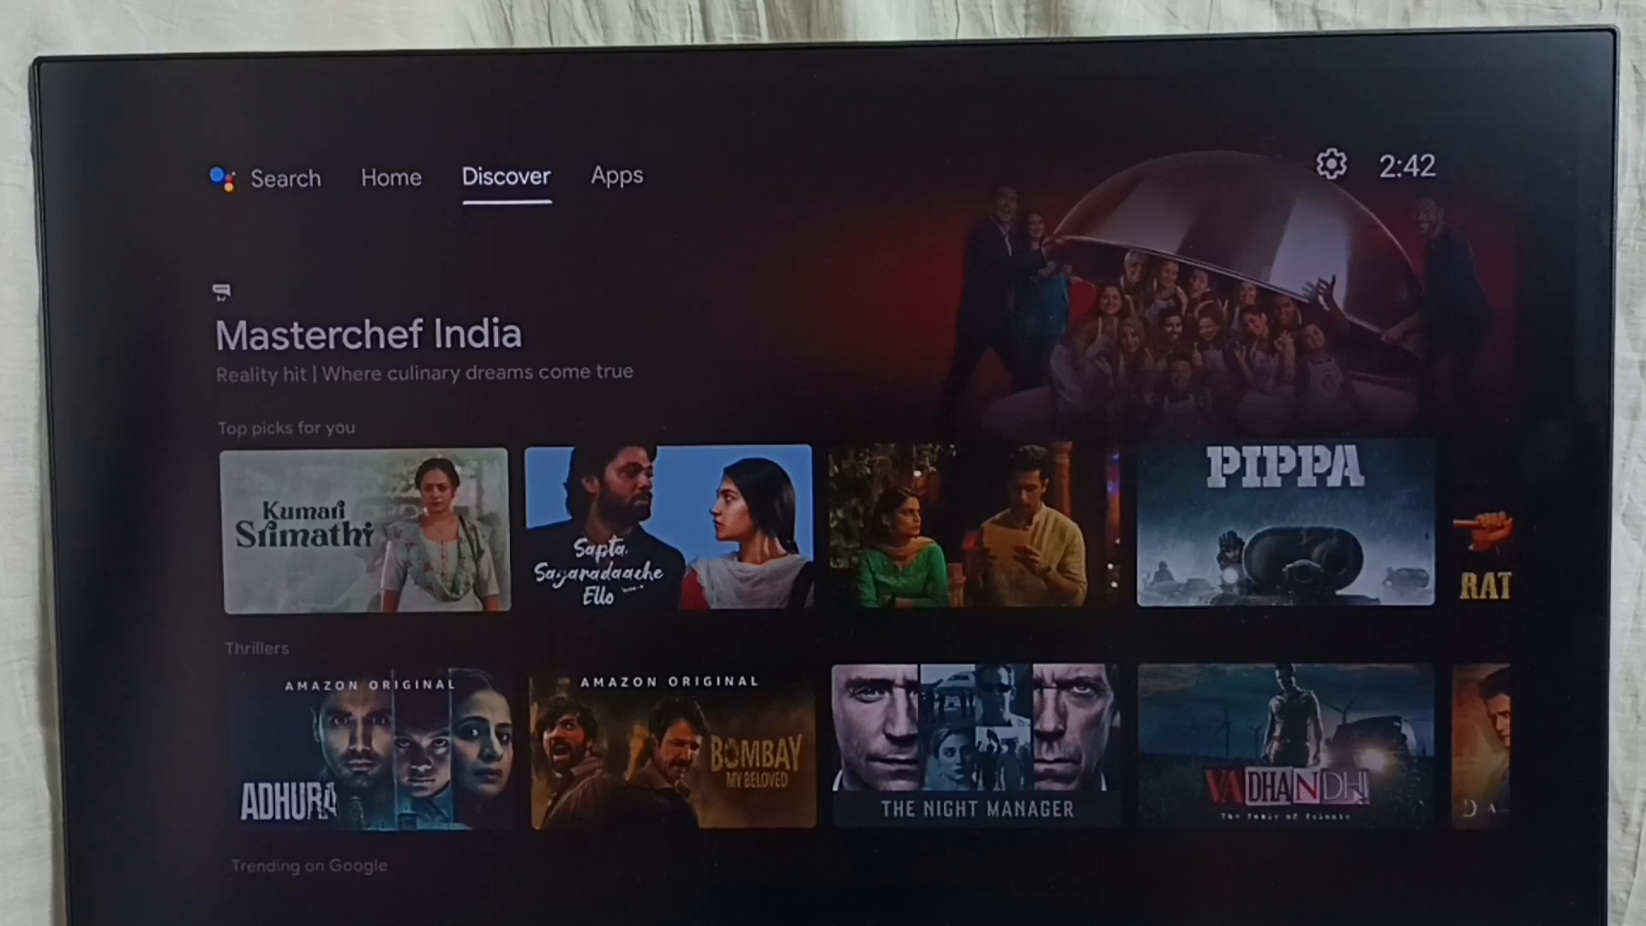
# - Open the Apps tab listing installed apps such as Netflix, YouTube, Spotify and Firefox
pyautogui.click(617, 177)
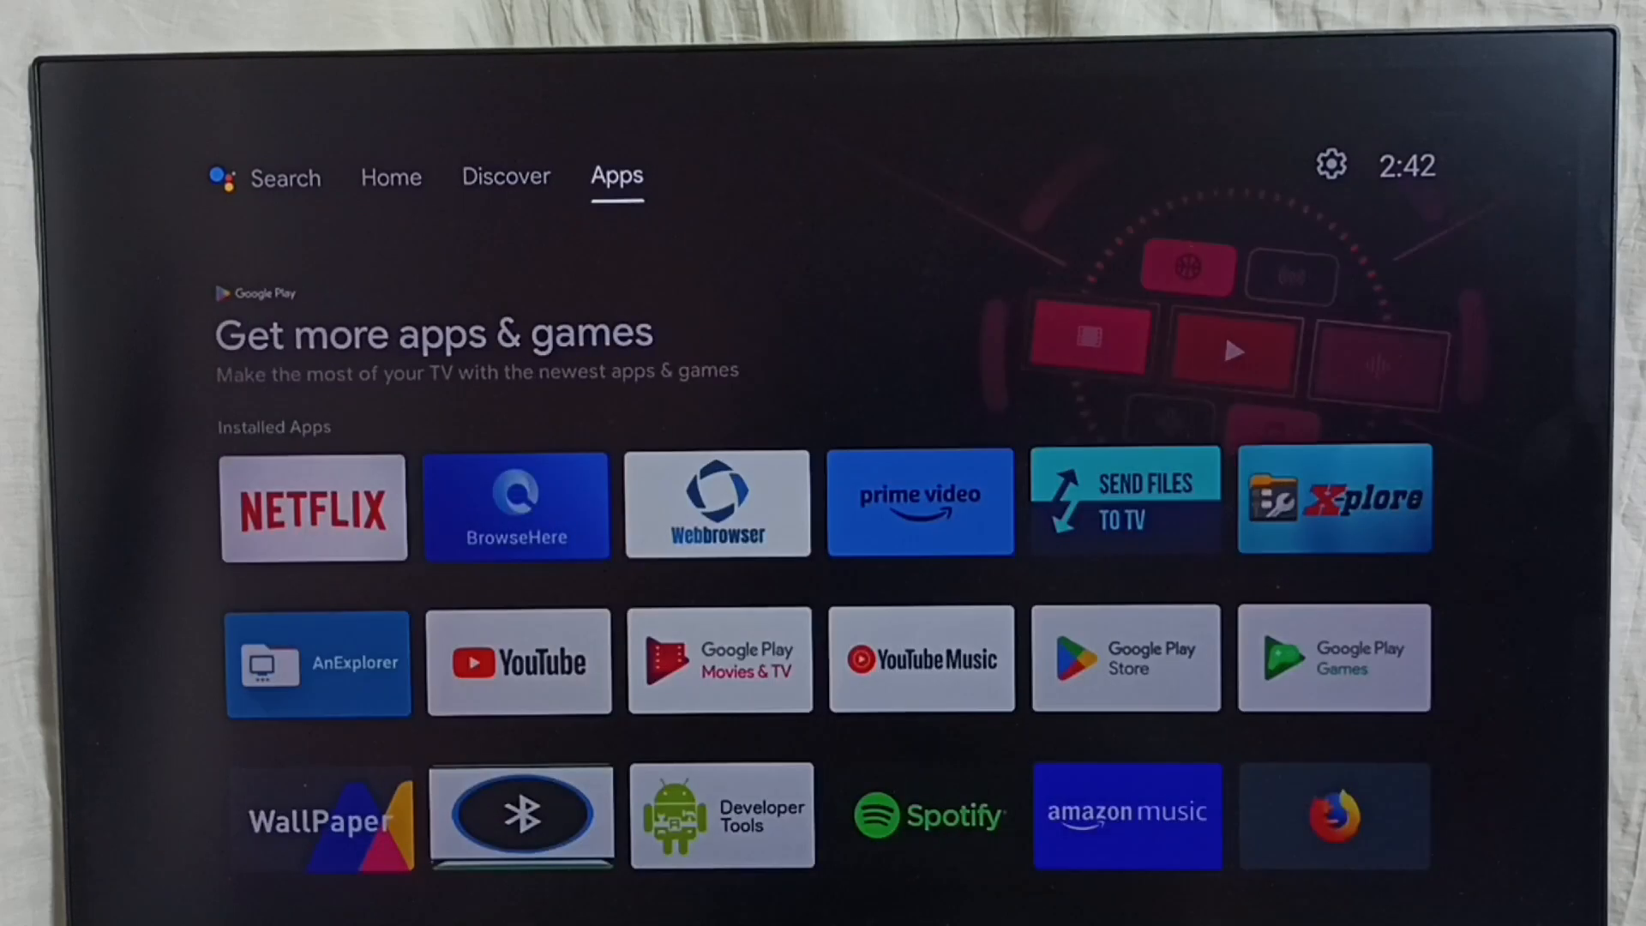
pyautogui.moveTo(1330, 166)
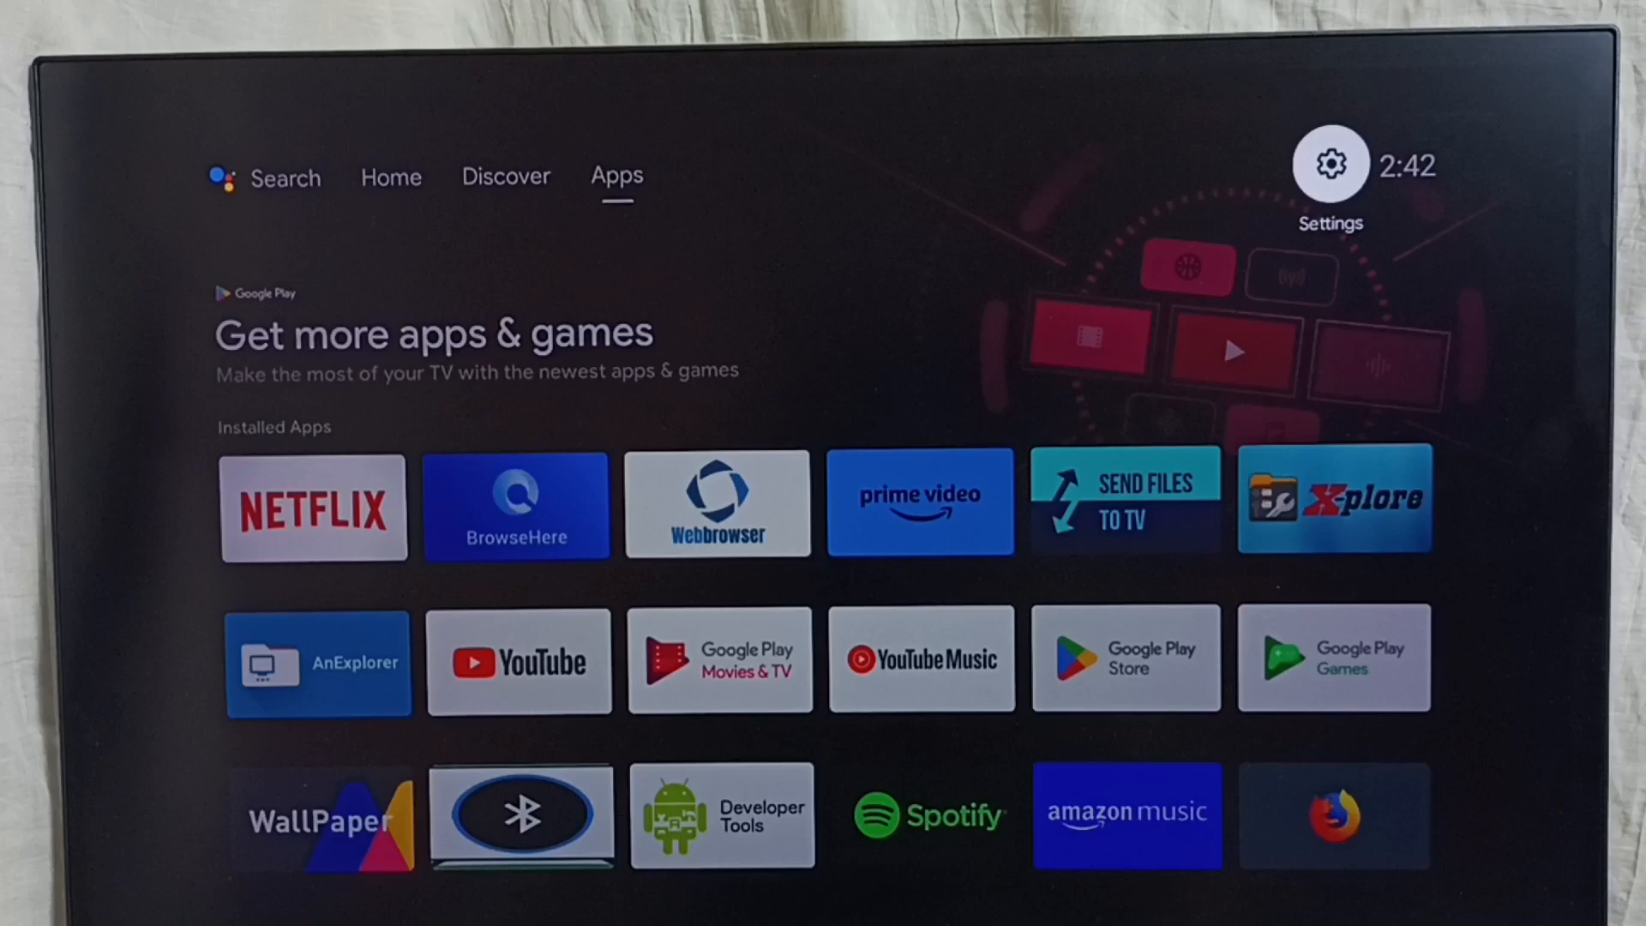
# - Set screen scaling to 100% under Settings > Device Preferences > Display, then return home
pyautogui.click(1331, 165)
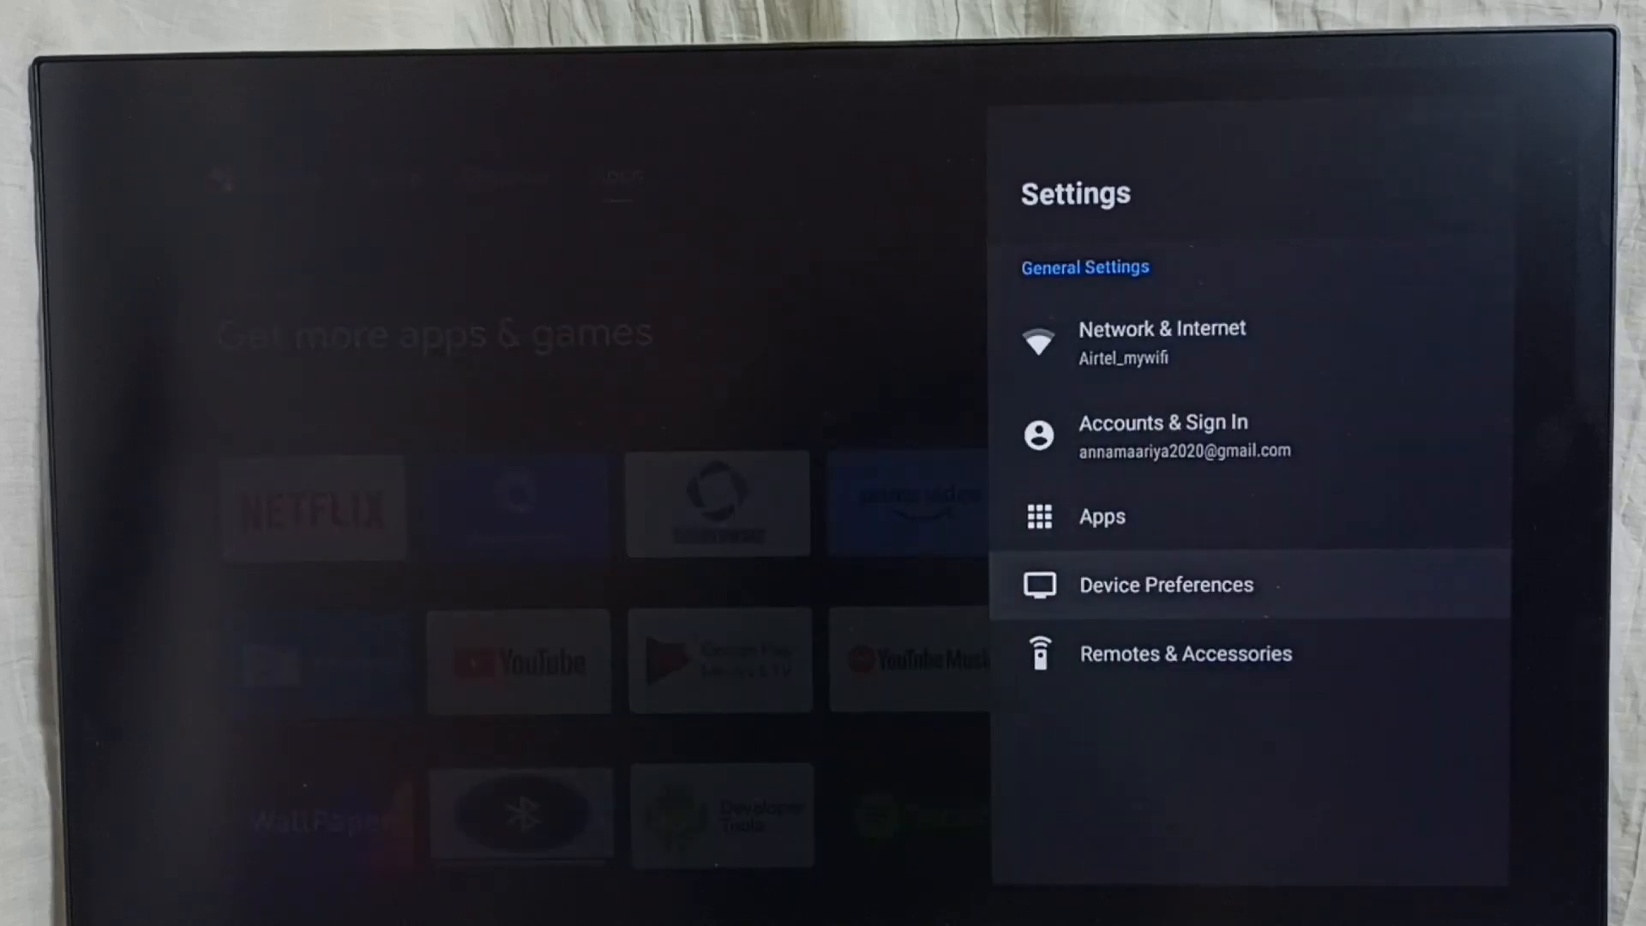
pyautogui.click(1166, 585)
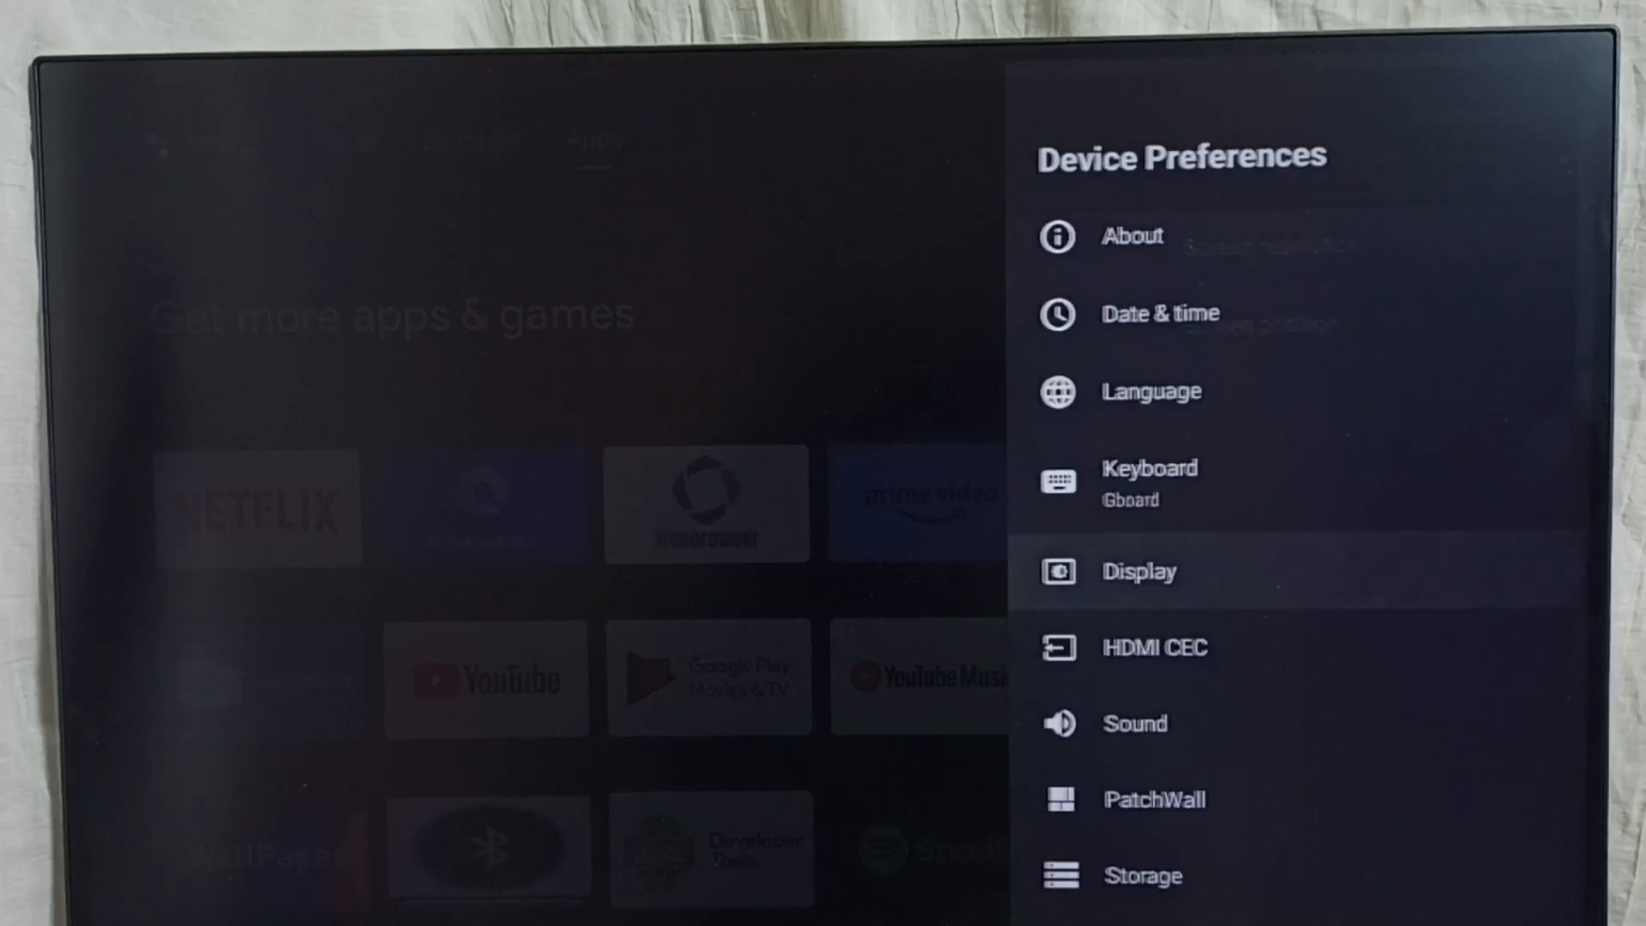
pyautogui.press('Back')
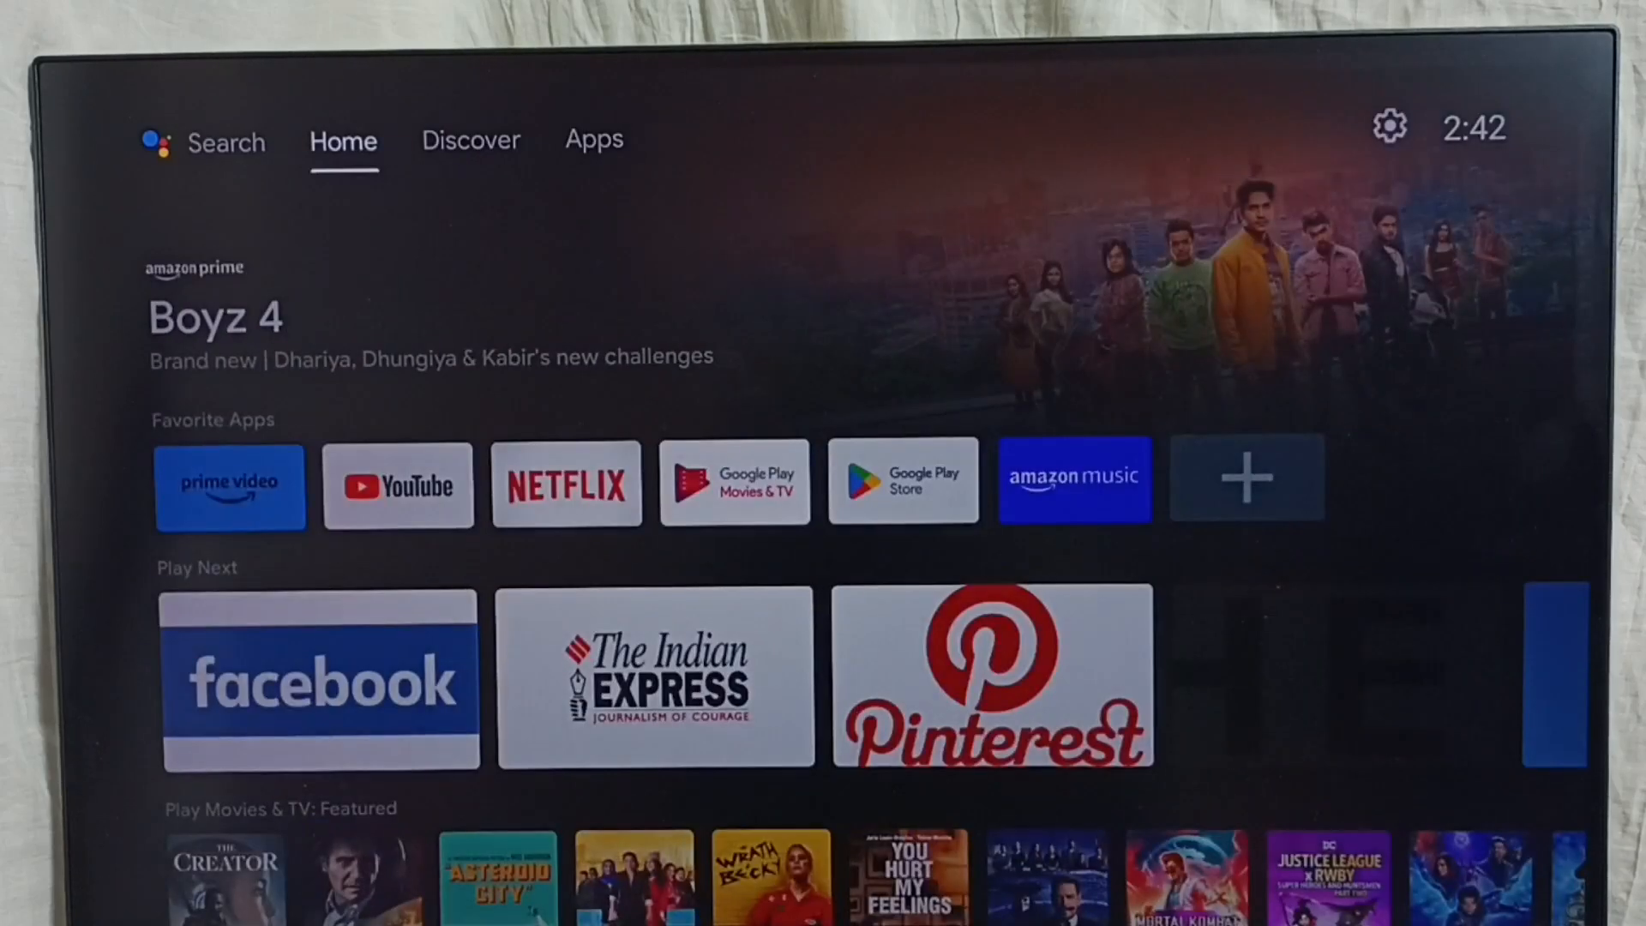
# - Switch between the Home and Discover tabs to check the rescaled layout, ending on Discover
pyautogui.click(217, 142)
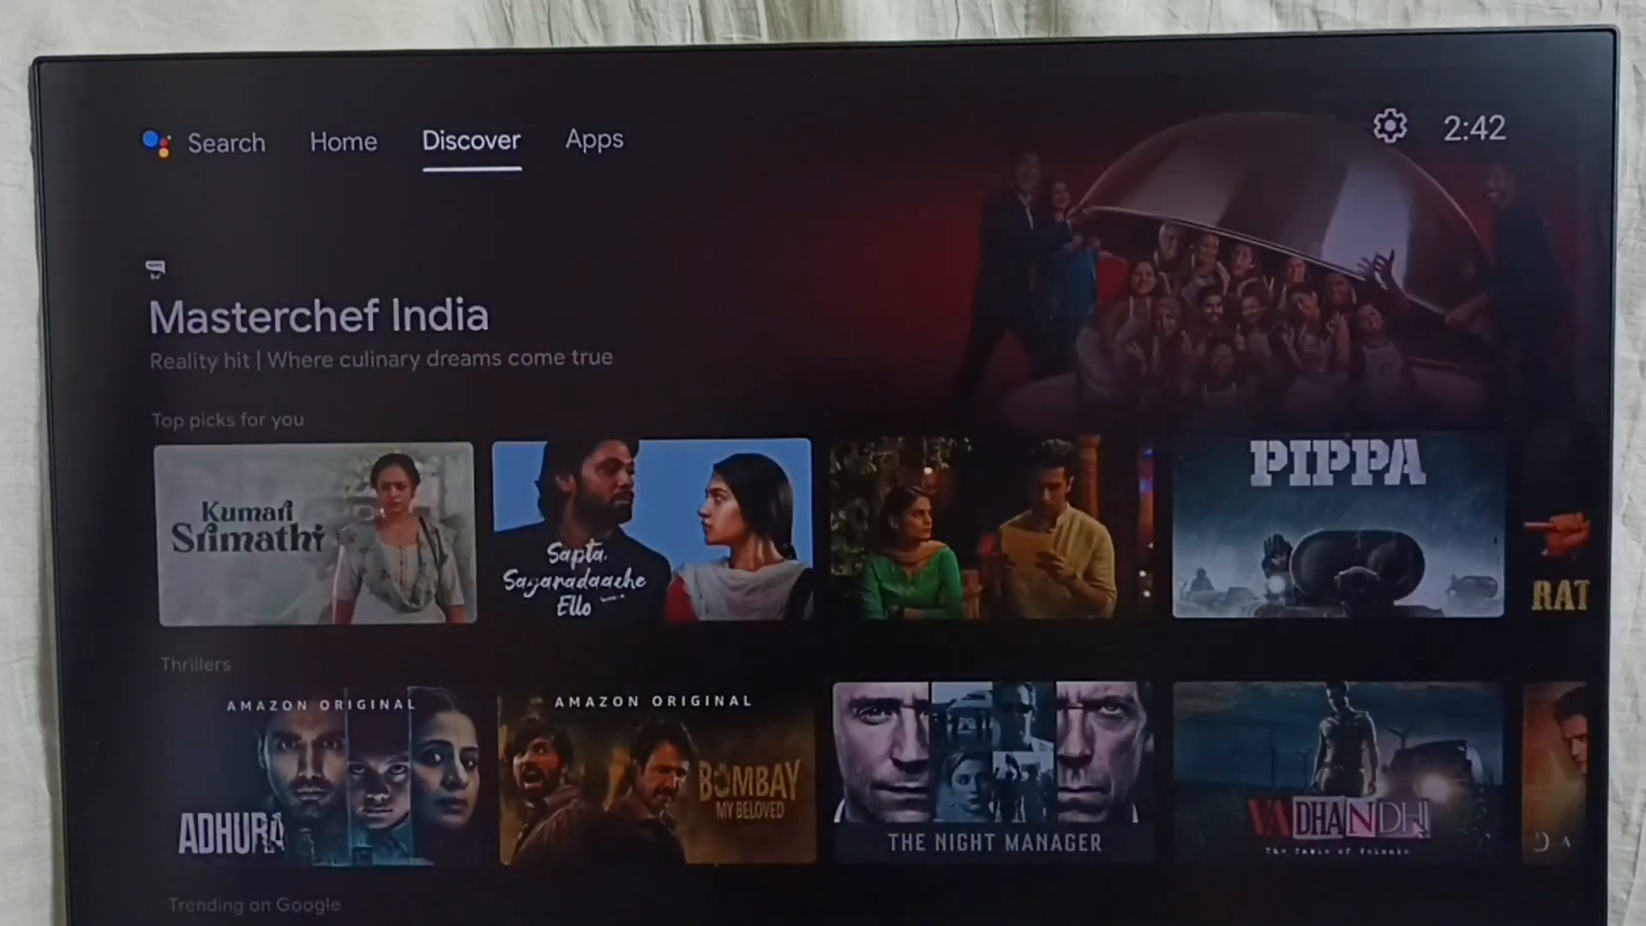
pyautogui.click(344, 141)
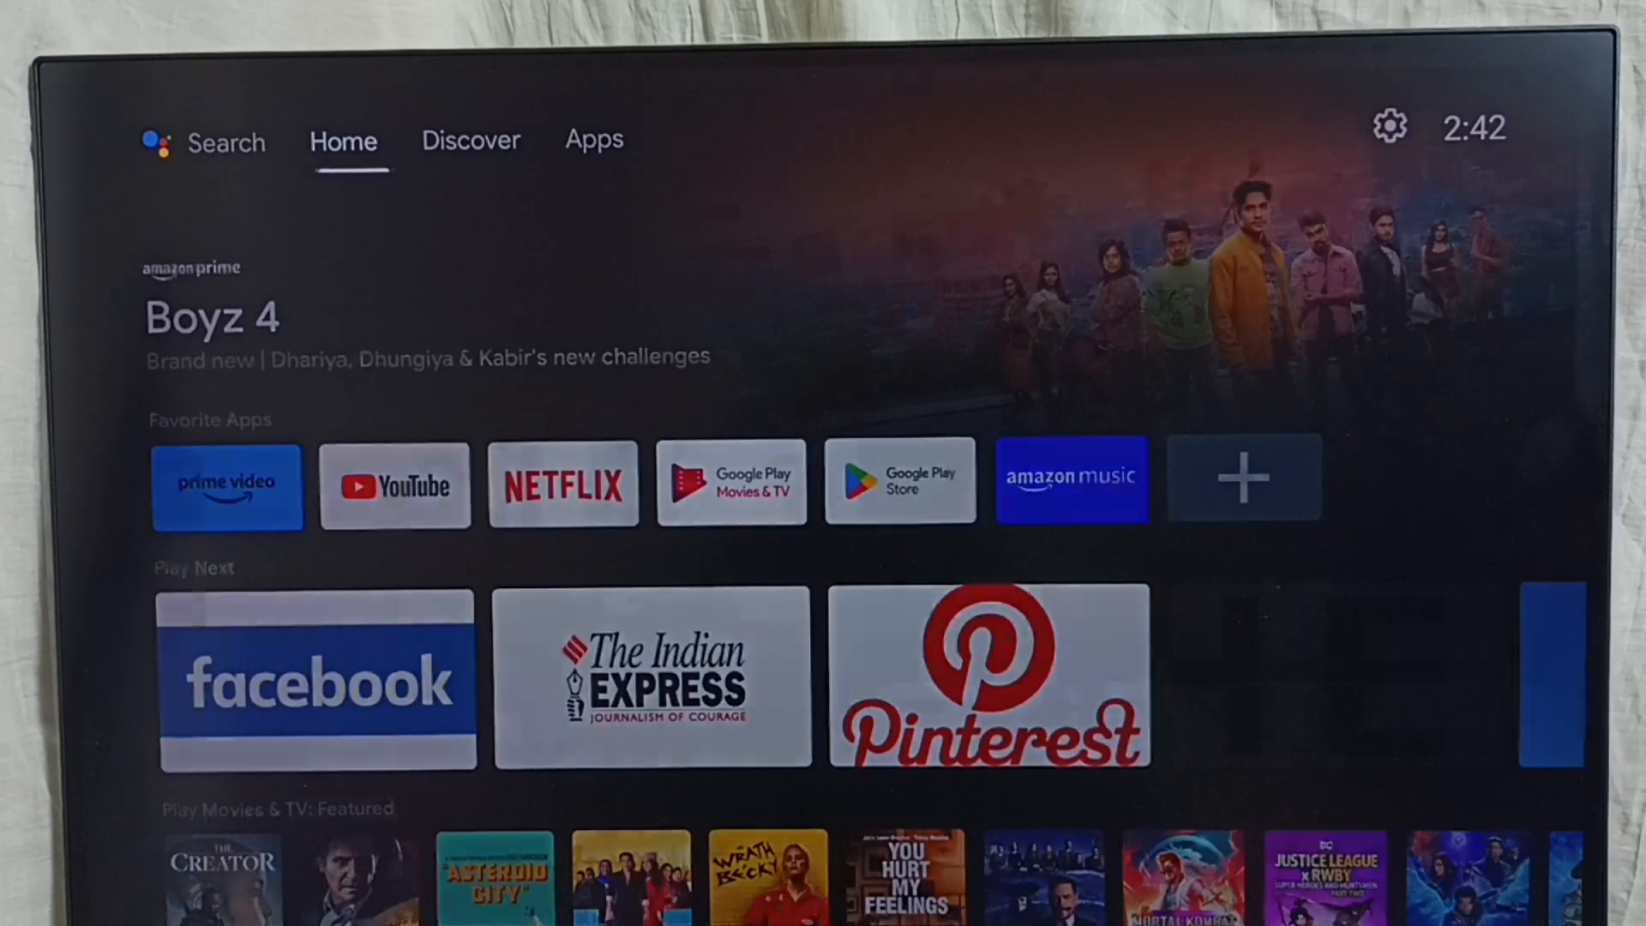
pyautogui.click(470, 142)
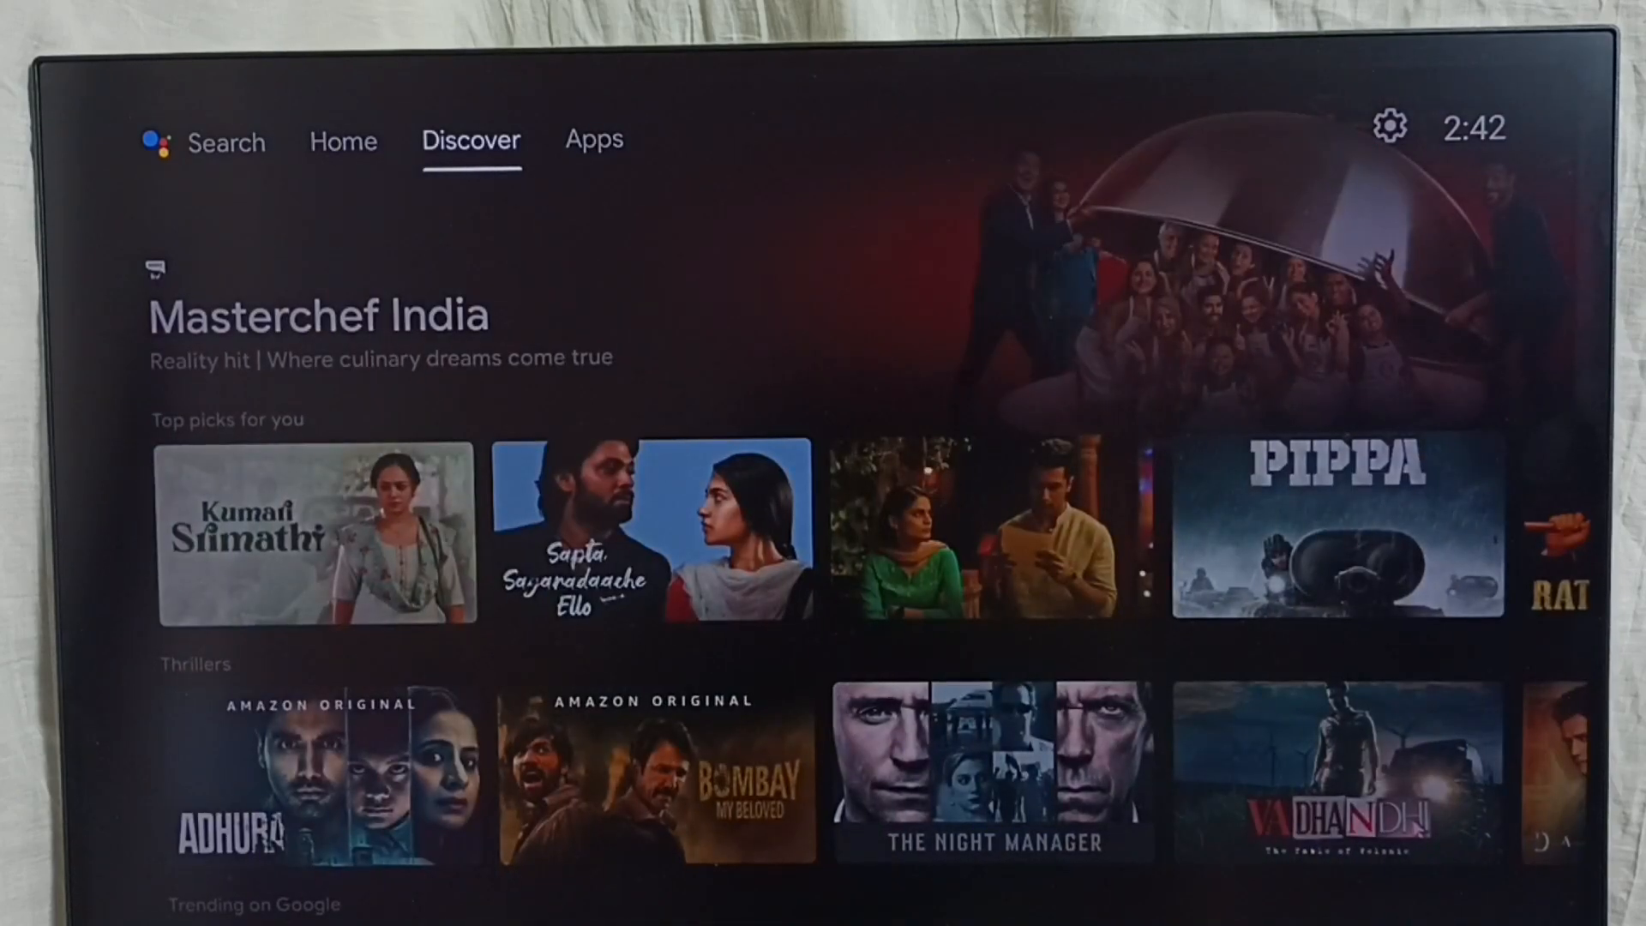